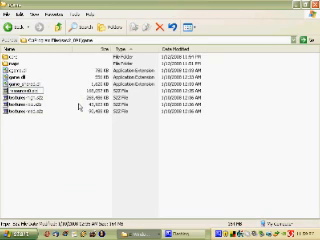
Browse to the Savage 2 installation folder with its program files and subfolders.
click(40, 100)
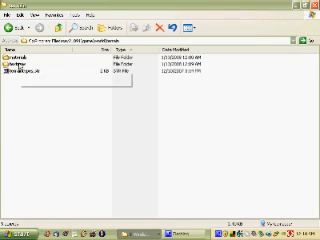
Enter the resources subfolder holding the long list of game resource files.
double_click(20, 72)
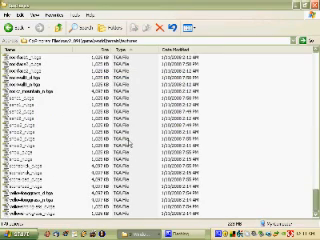
scroll(down, 3)
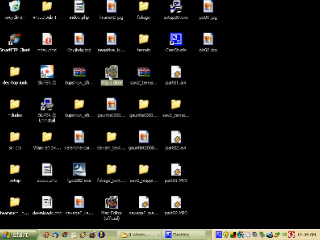
mouse_move(236, 182)
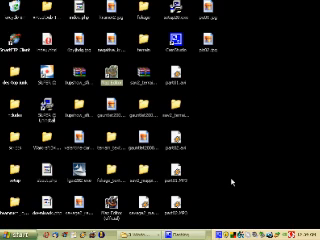